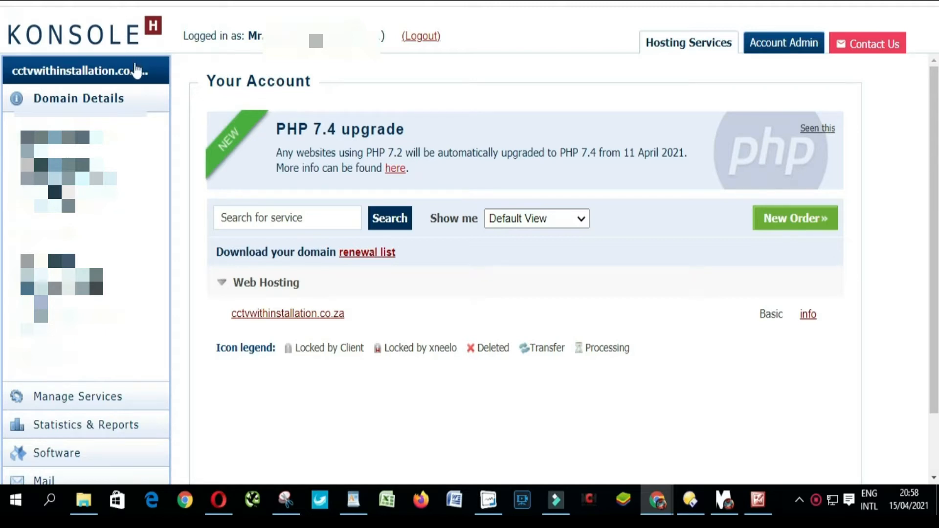
Navigate from Domain Details into Software and launch the WordPress Installer for the domain.
left_click(78, 98)
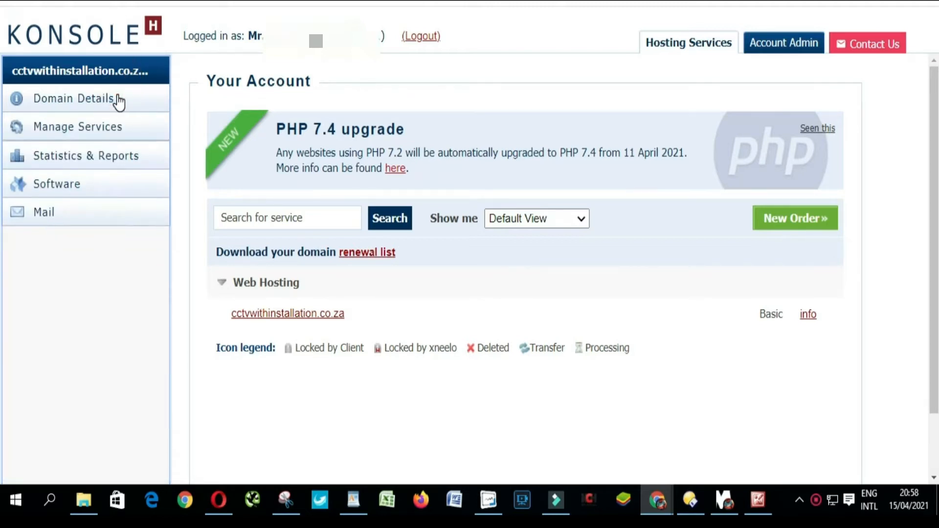
mouse_move(93, 196)
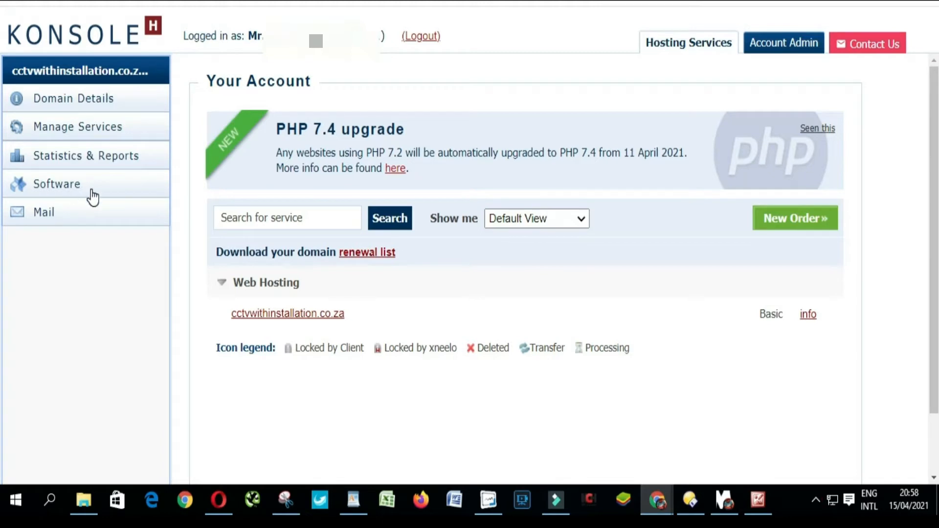
mouse_move(57, 192)
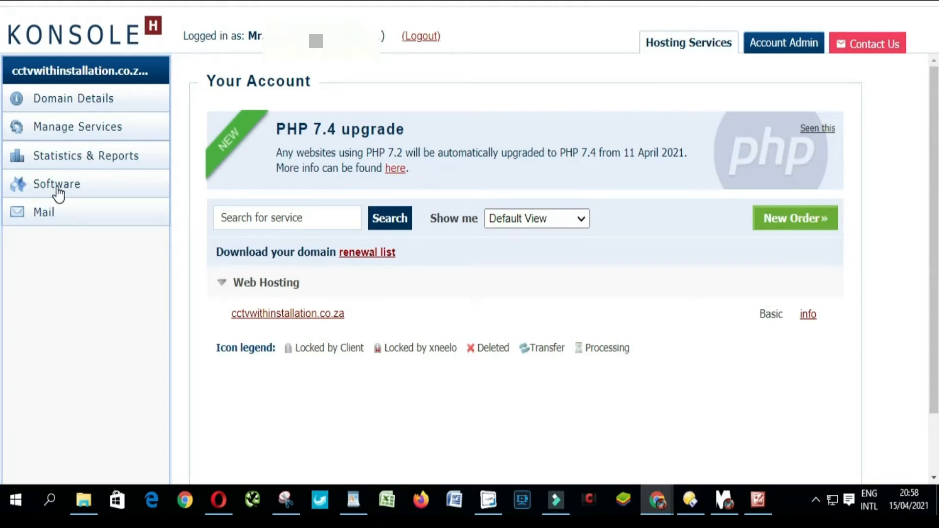
left_click(56, 184)
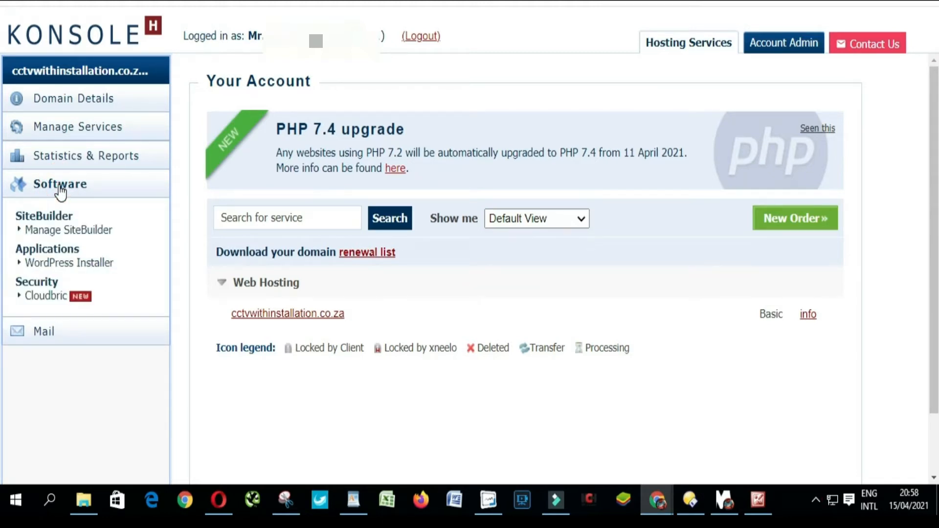
mouse_move(64, 285)
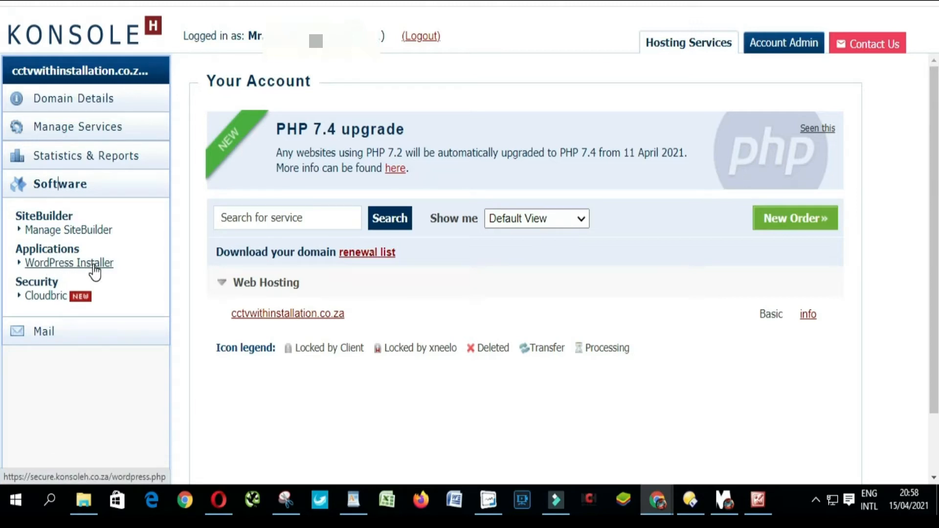
left_click(68, 262)
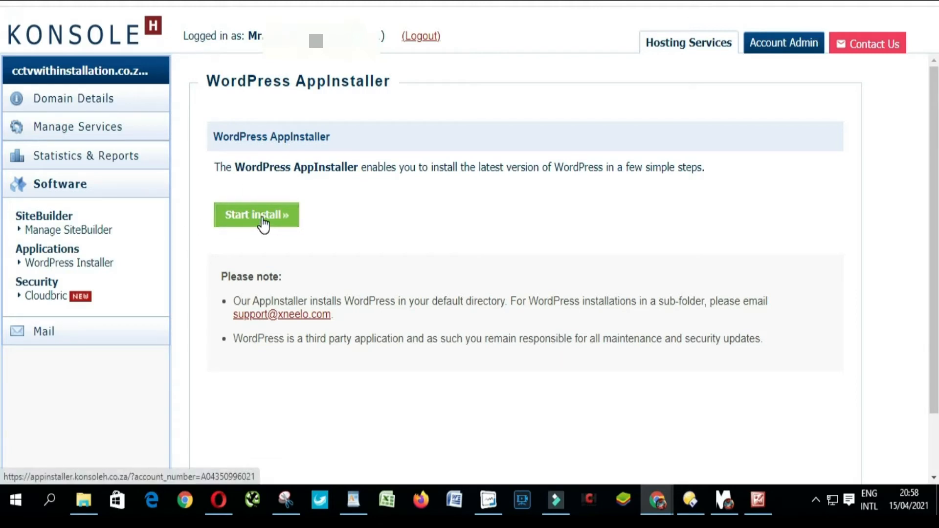
Run the AppInstaller through pre-install checks and installation, then proceed to Finalise Installation.
left_click(257, 214)
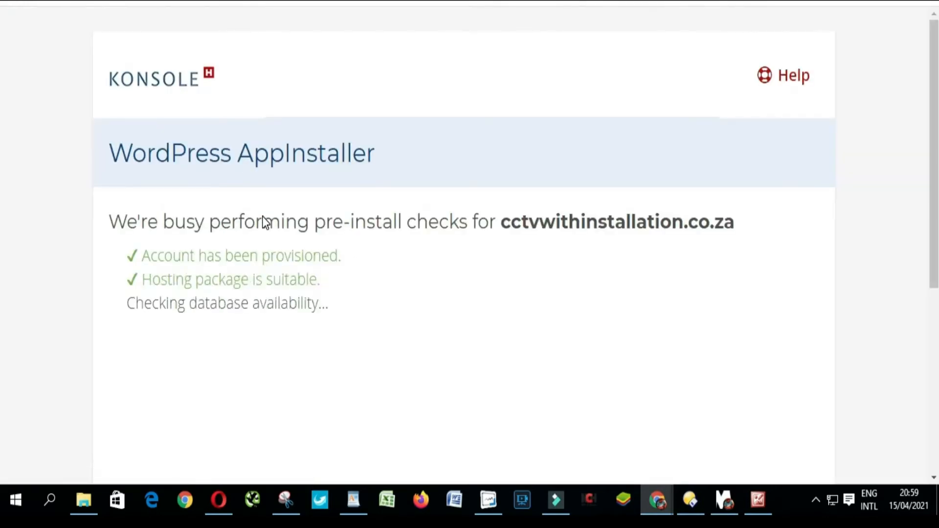
scroll("down", 3)
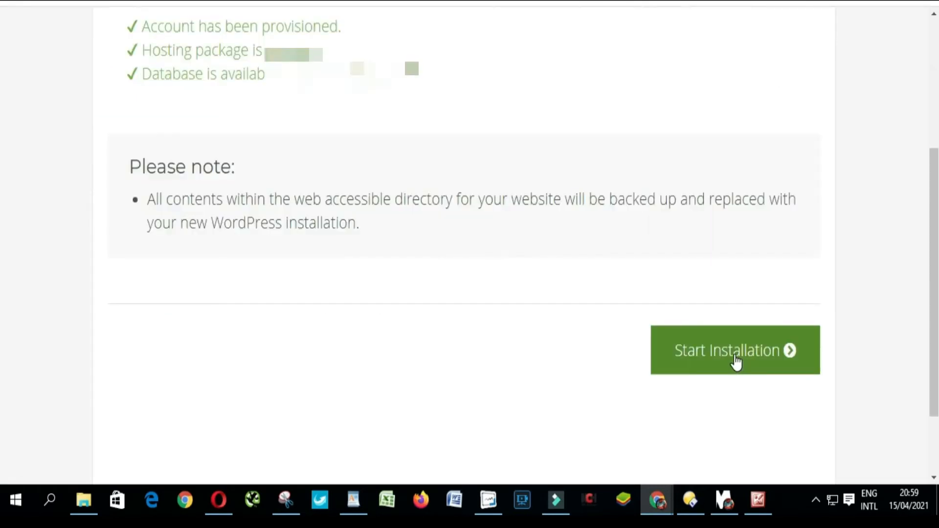
left_click(734, 350)
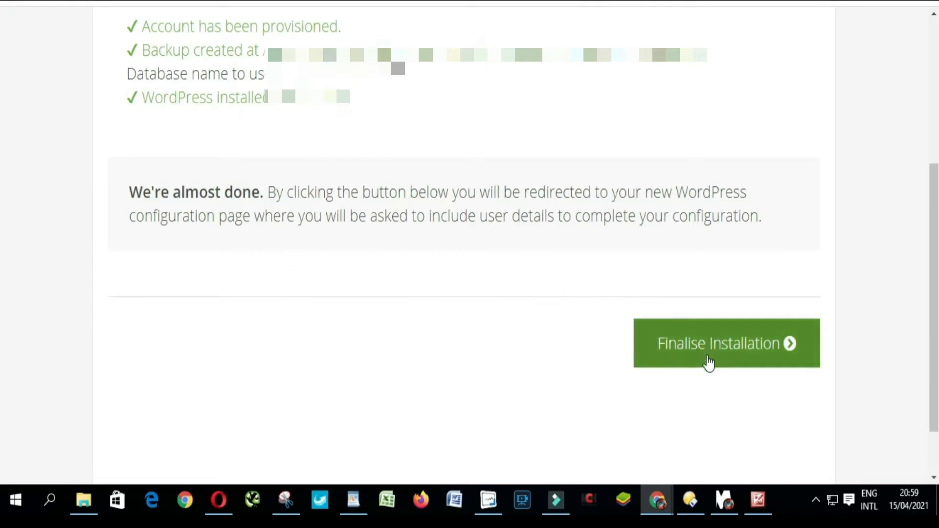
left_click(725, 344)
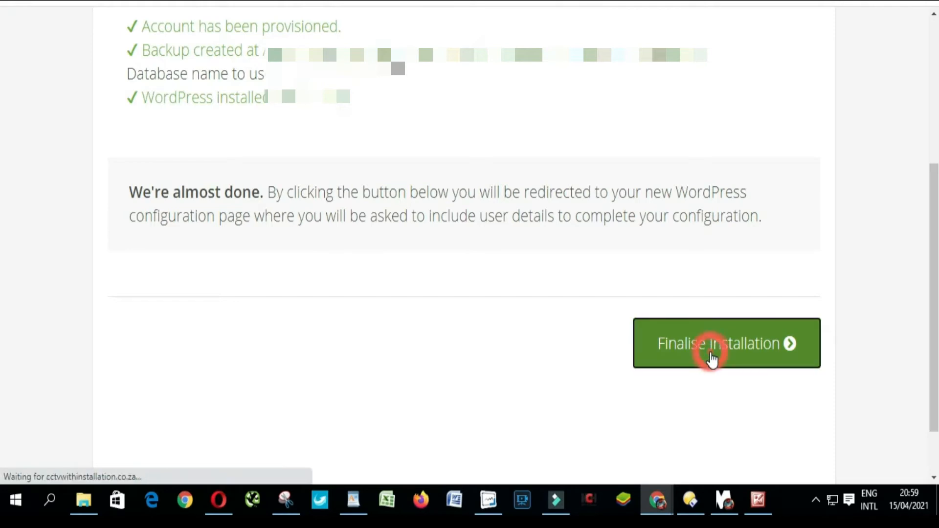
Continue past language selection with English (United States) to the Welcome site-information form.
left_click(727, 344)
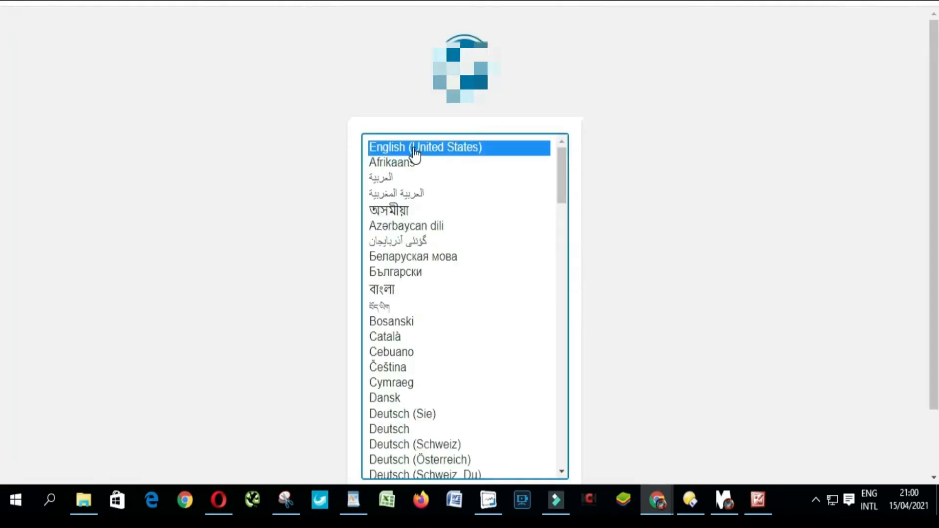
mouse_move(290, 143)
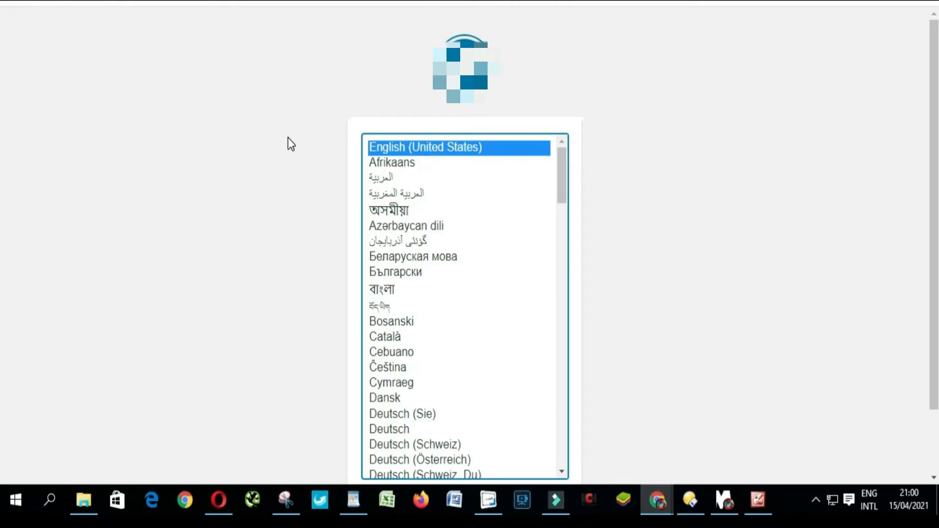
mouse_move(428, 180)
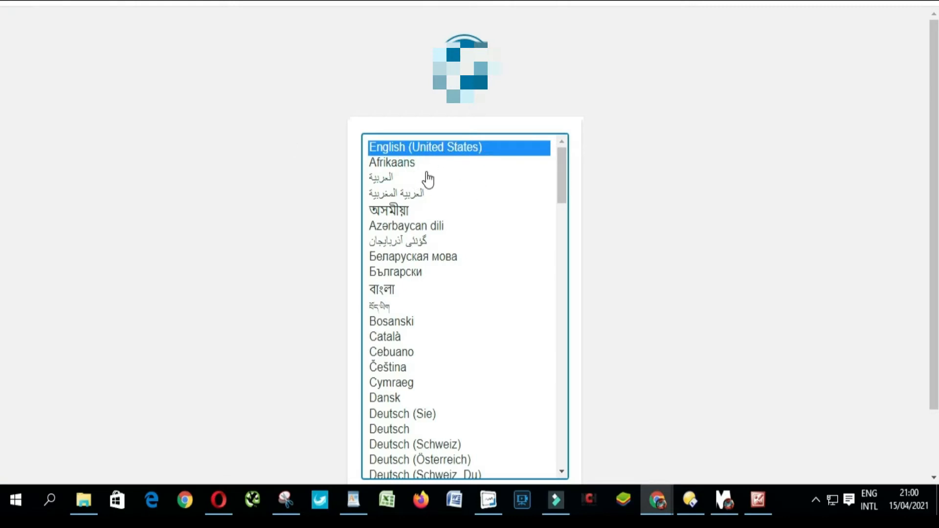
mouse_move(442, 199)
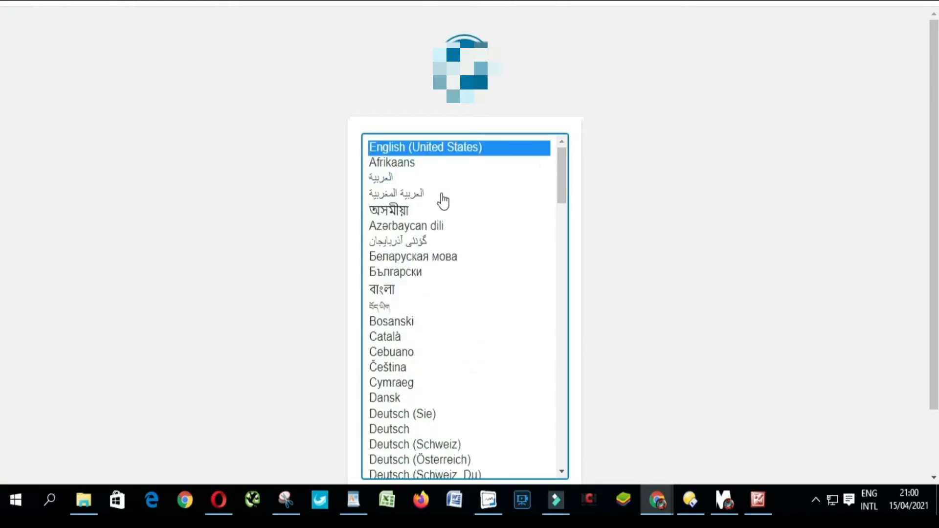
scroll("down", 3)
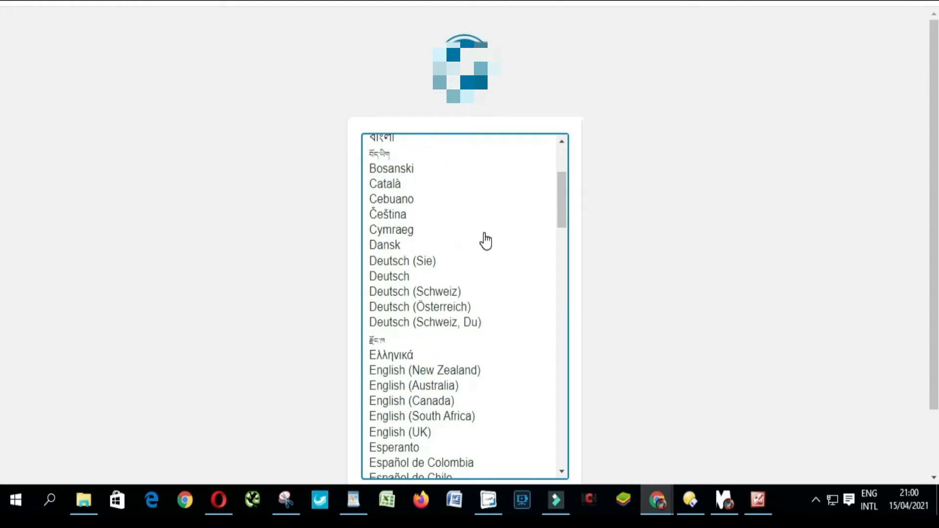
scroll("down", 3)
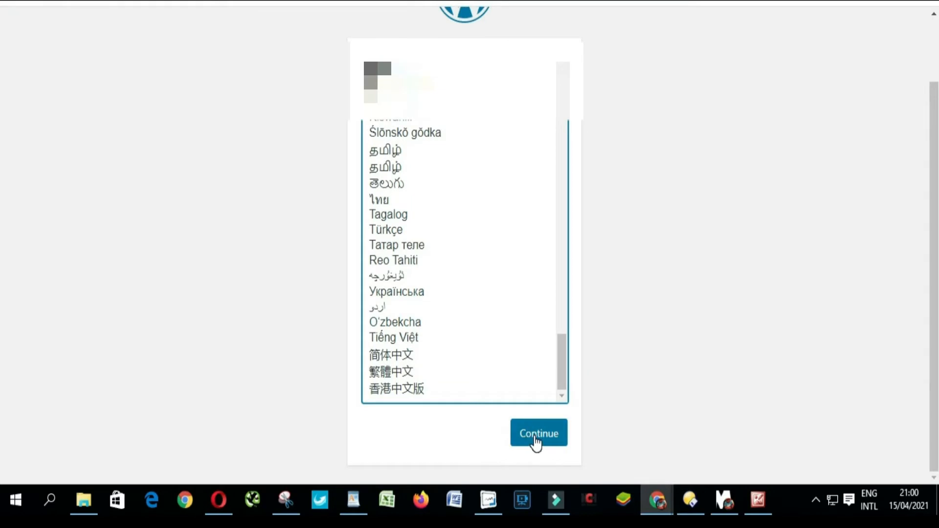
left_click(537, 433)
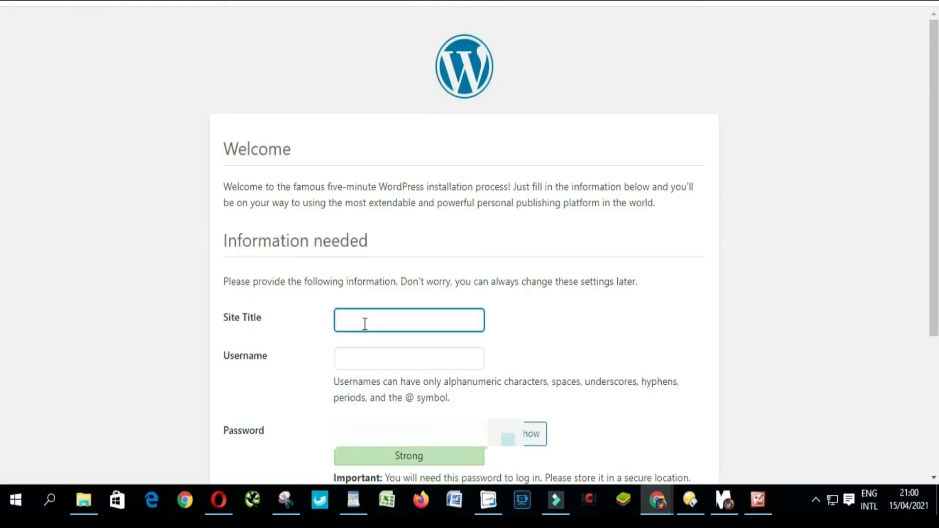
Enter 'CCTV Installations Johannesburg' as the Site Title on the Welcome form.
left_click(409, 320)
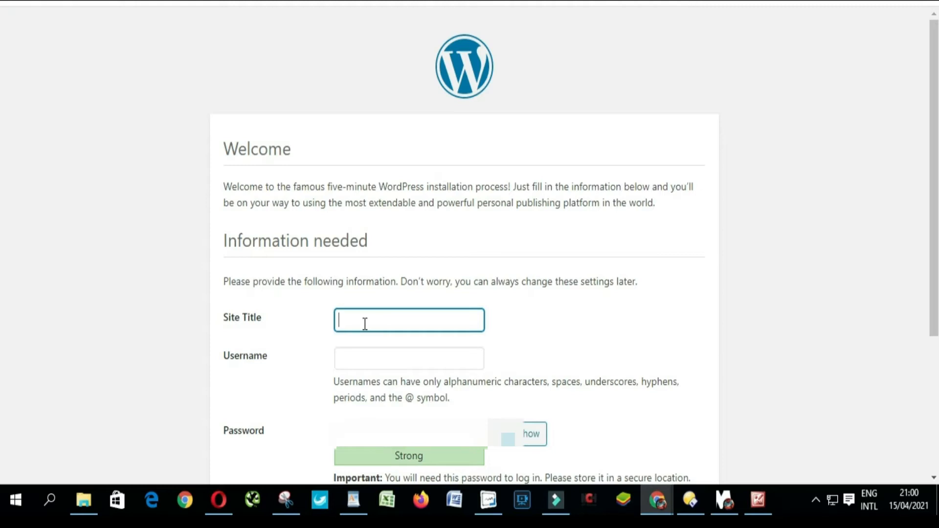
type("CC")
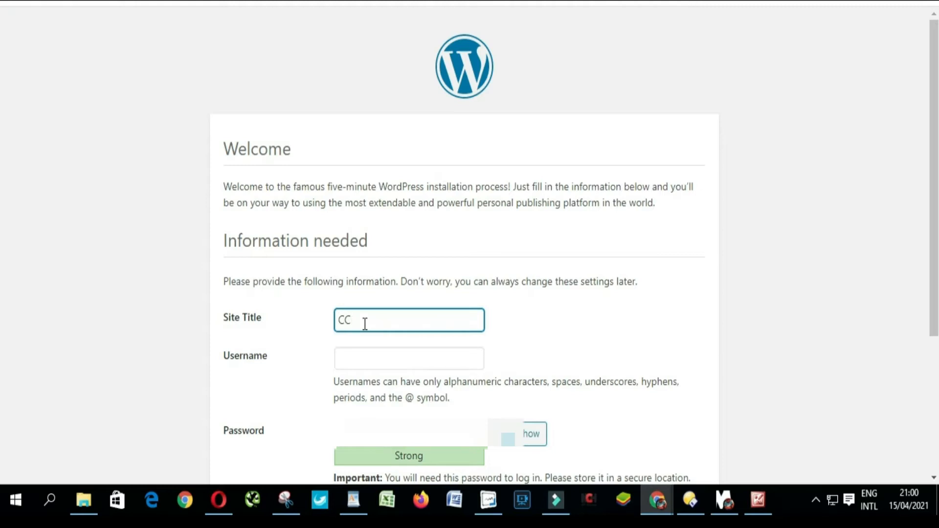
type("TV")
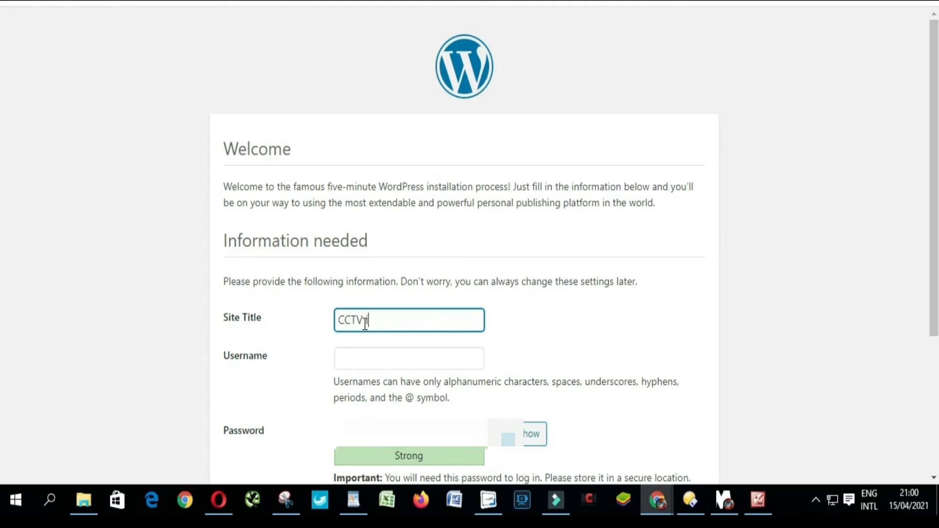
type("INSTALLAT")
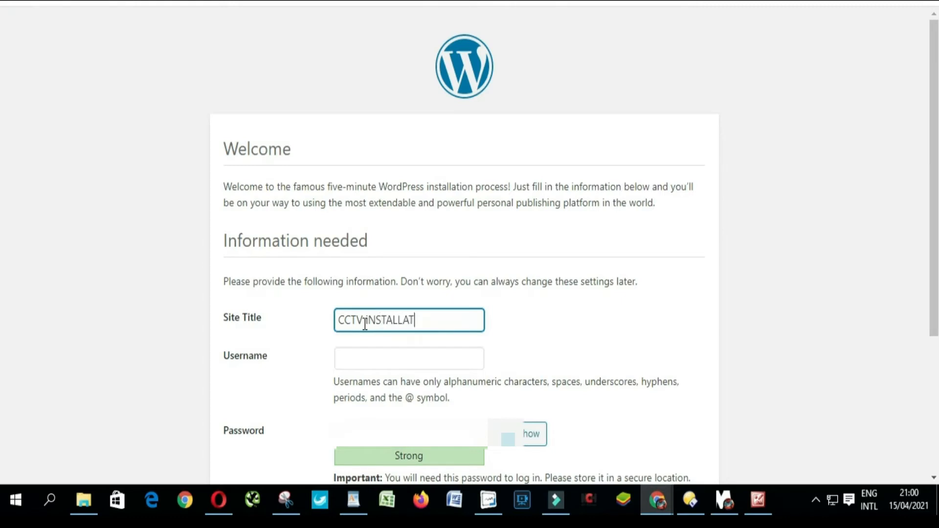
type("IONS")
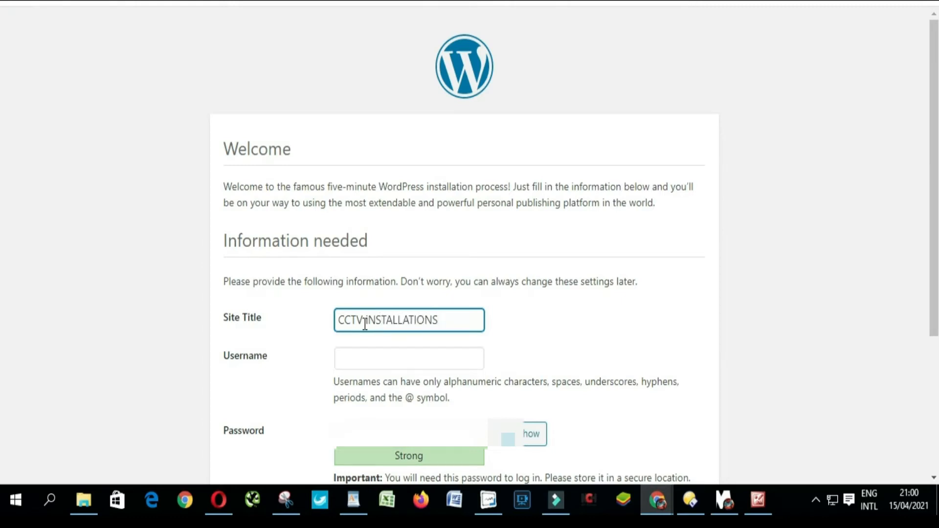
key("Backspace")
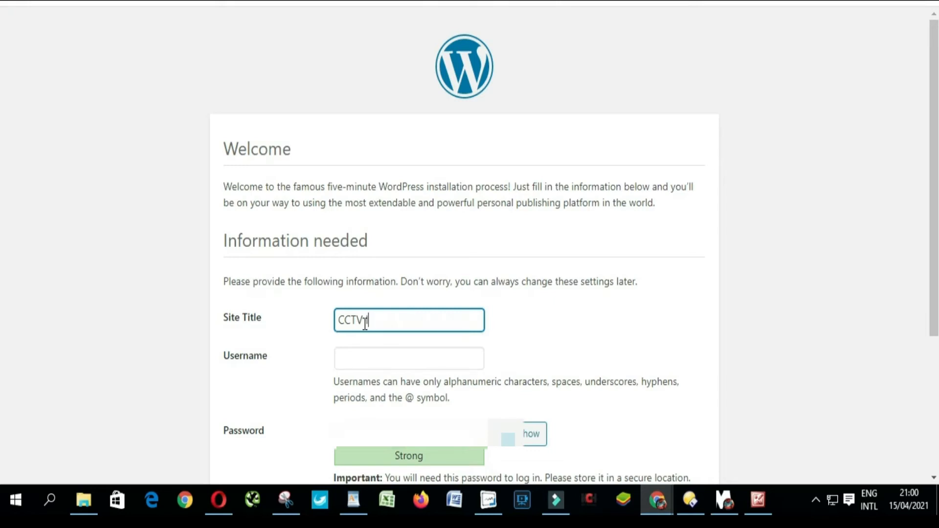
type("Installat")
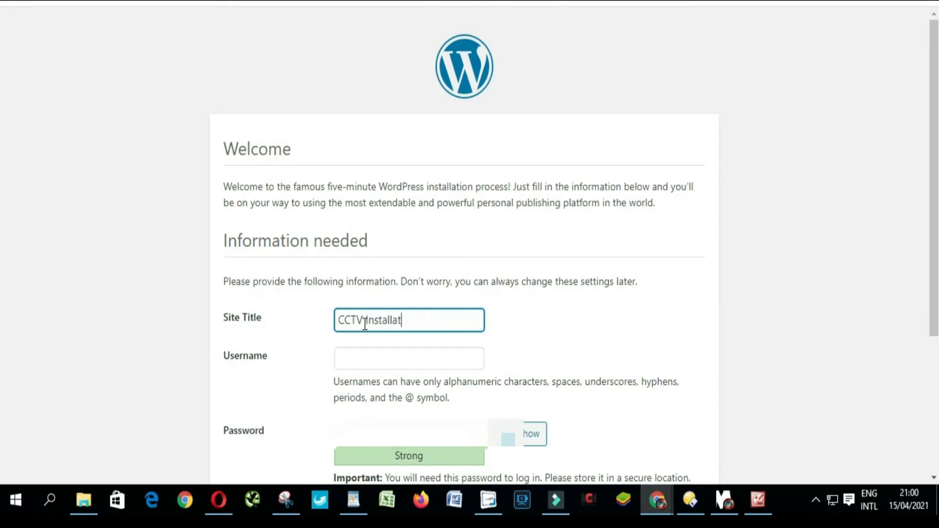
type("ions")
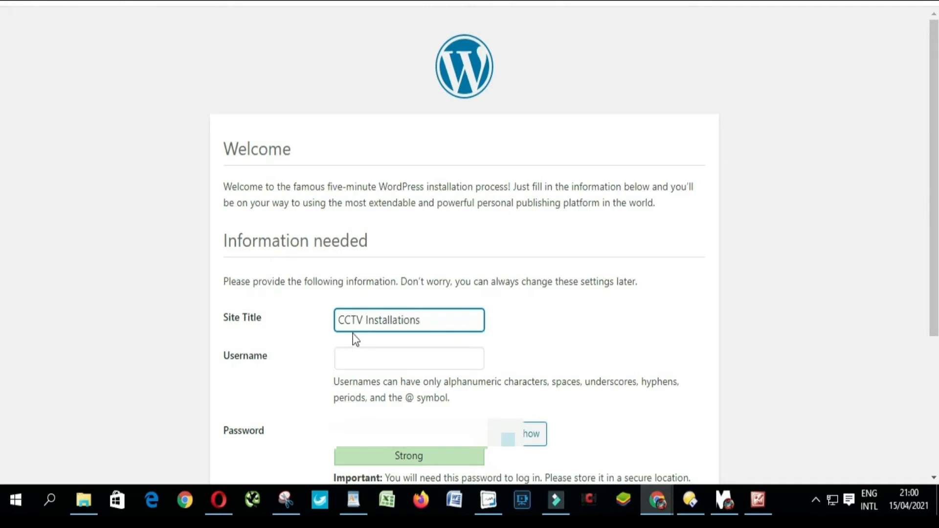
scroll("down", 3)
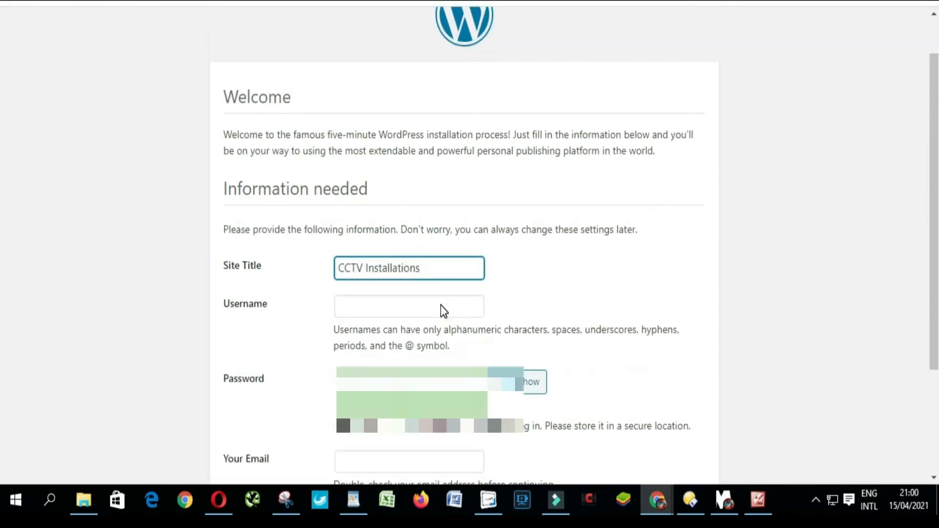
type("J")
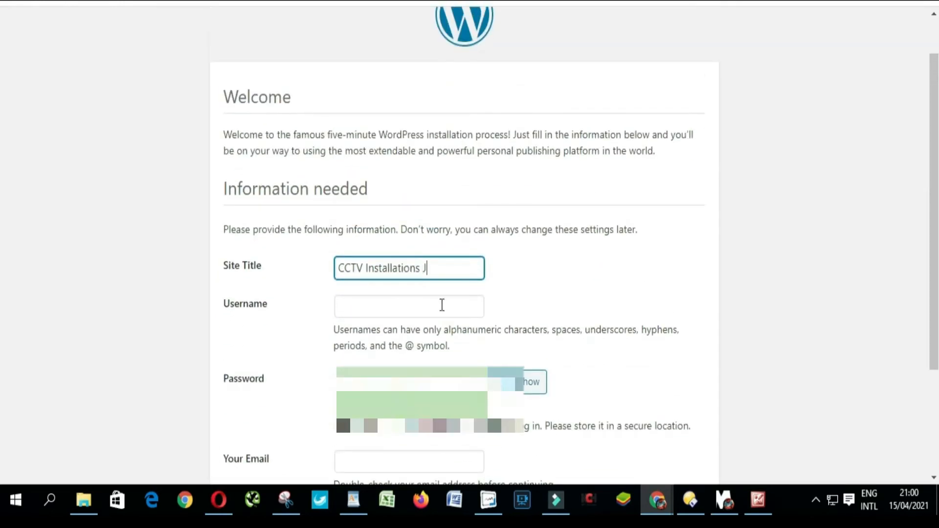
type("oh")
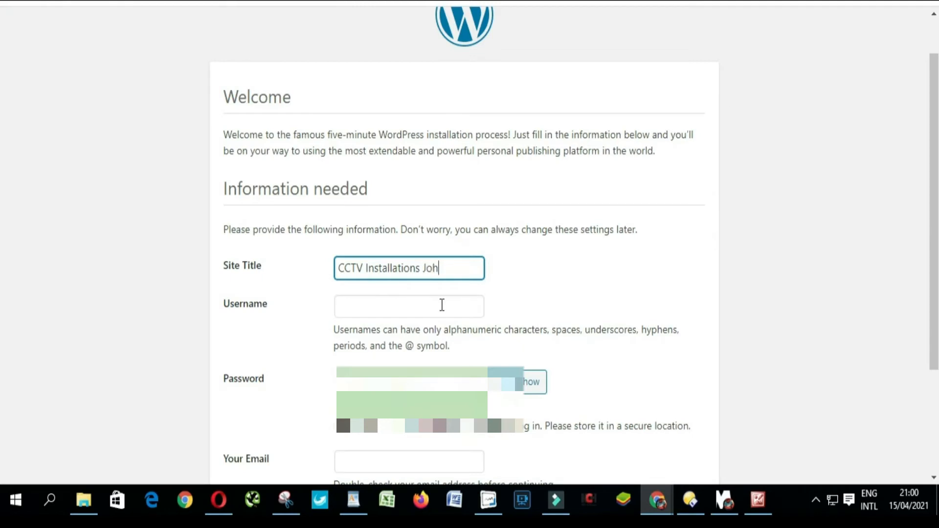
type("annesburg")
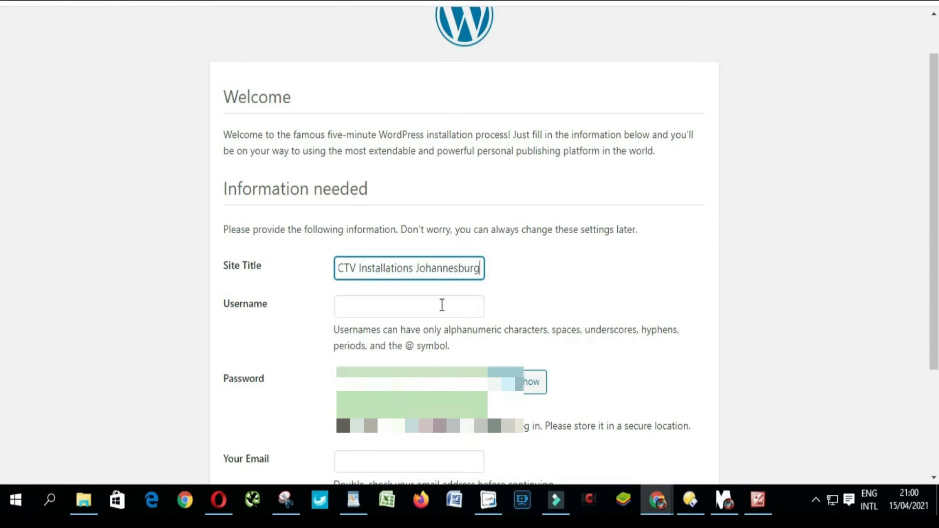
scroll("down", 3)
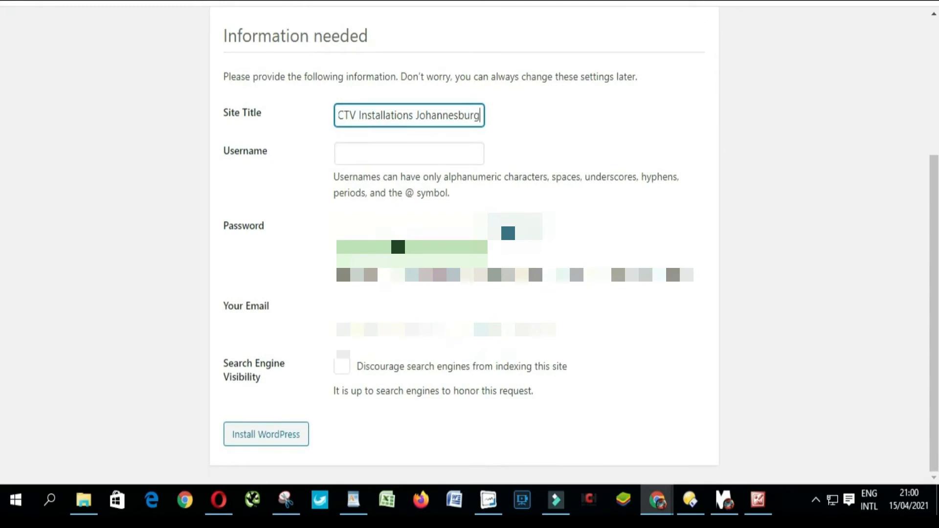
mouse_move(302, 370)
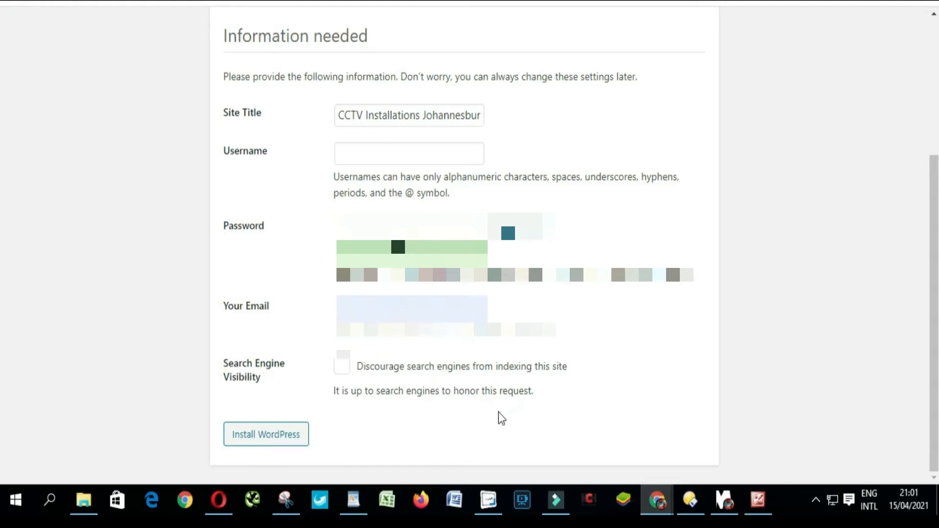
mouse_move(361, 371)
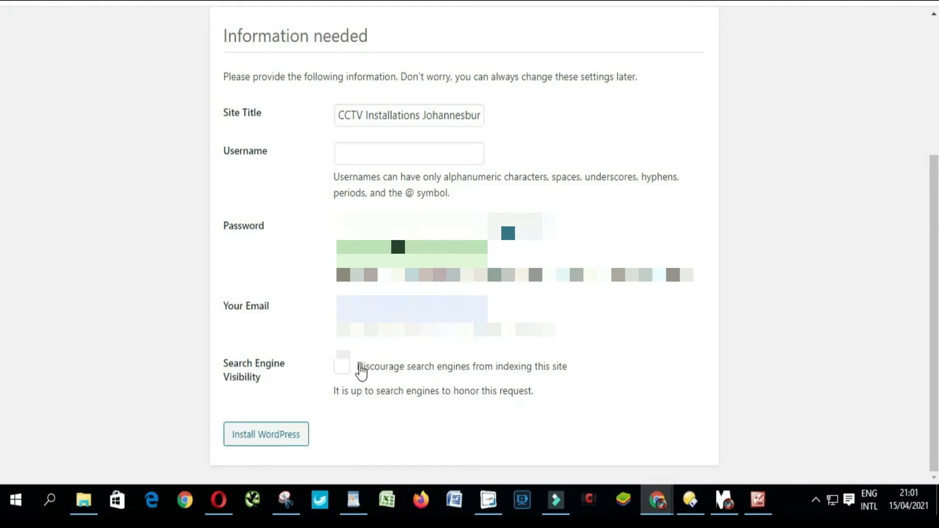
mouse_move(352, 373)
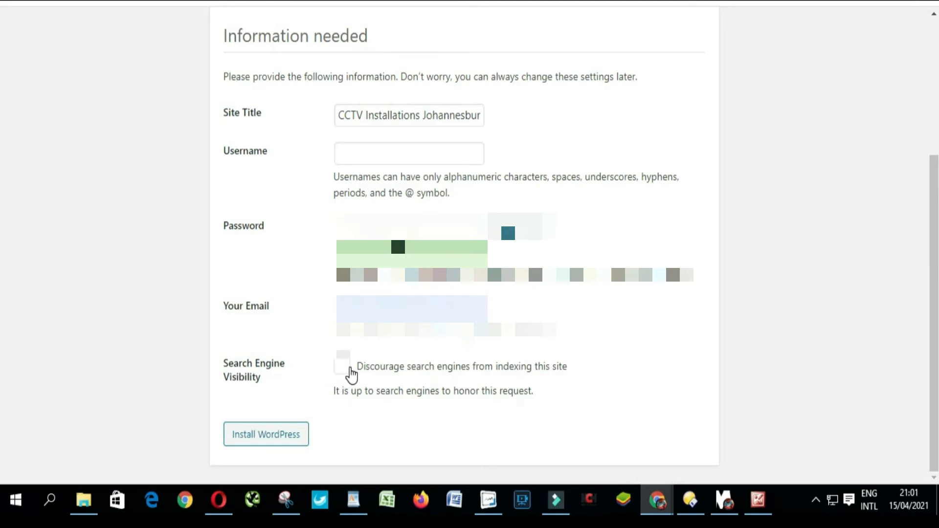
mouse_move(492, 380)
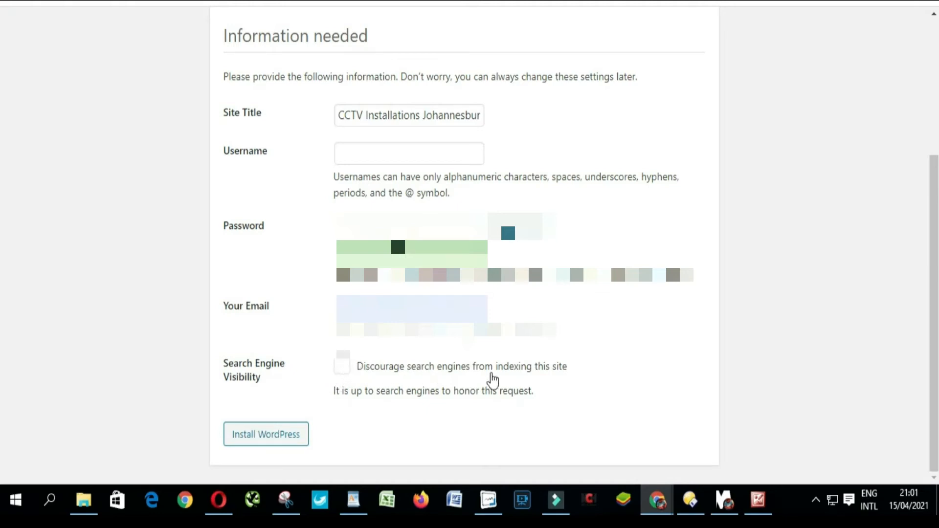
mouse_move(549, 383)
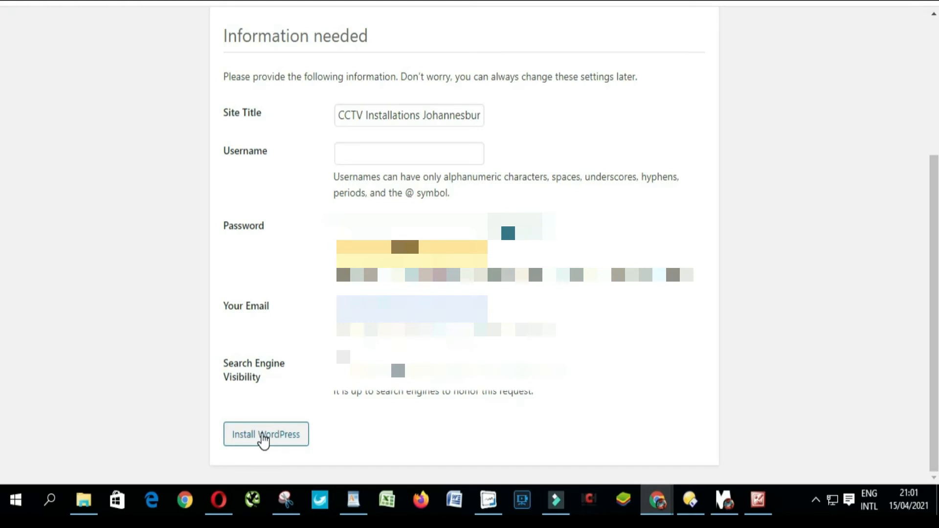
Submit Install WordPress, which fails with 'Please provide a valid username'.
left_click(265, 434)
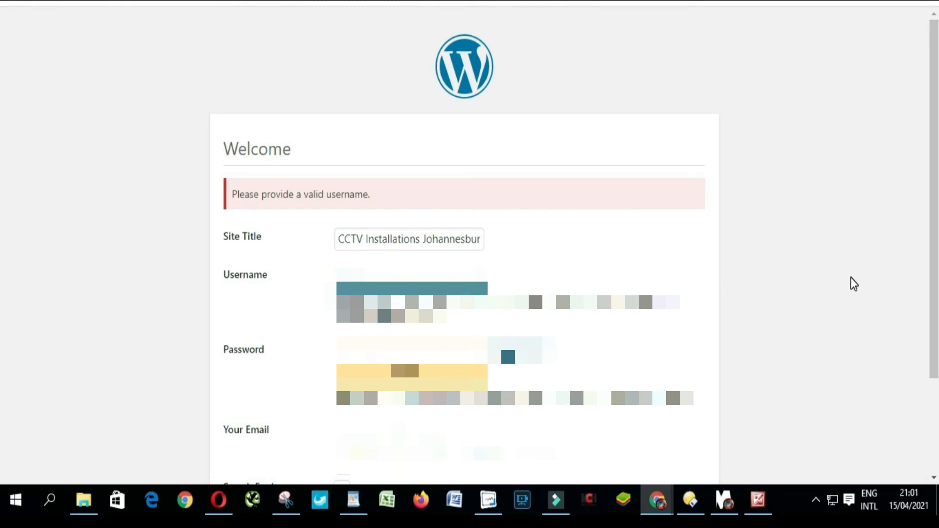
Resubmit Install WordPress with the corrected username and reach the Success page.
scroll("down", 3)
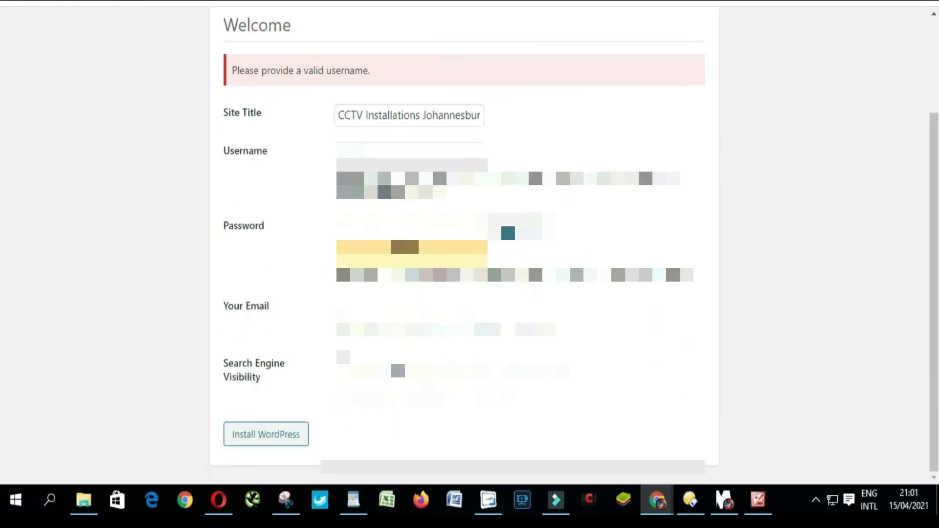
left_click(266, 434)
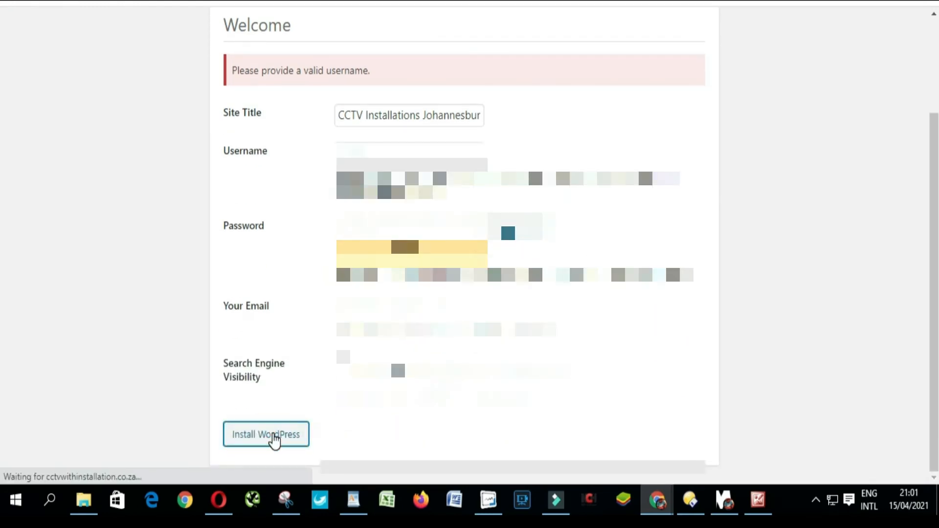
left_click(266, 434)
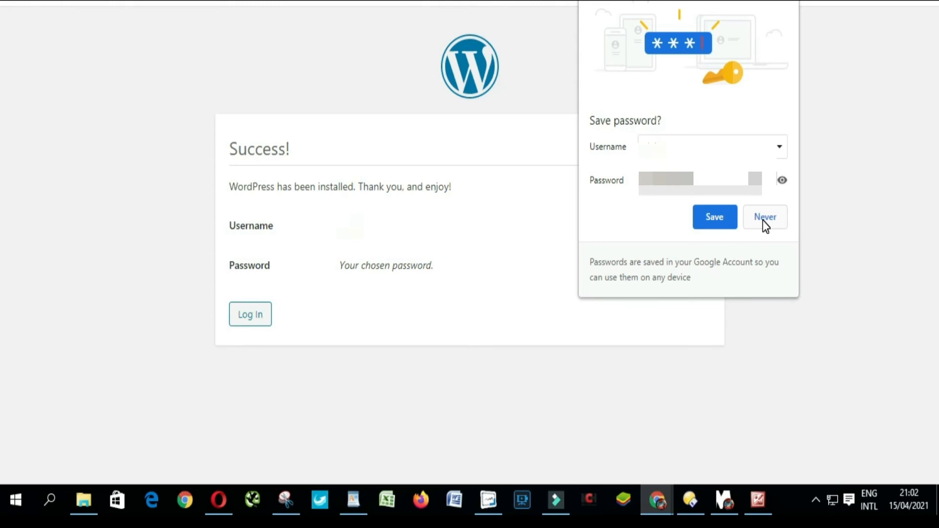
Decline Chrome's Save password prompt and go to the new site's Log In page.
left_click(765, 217)
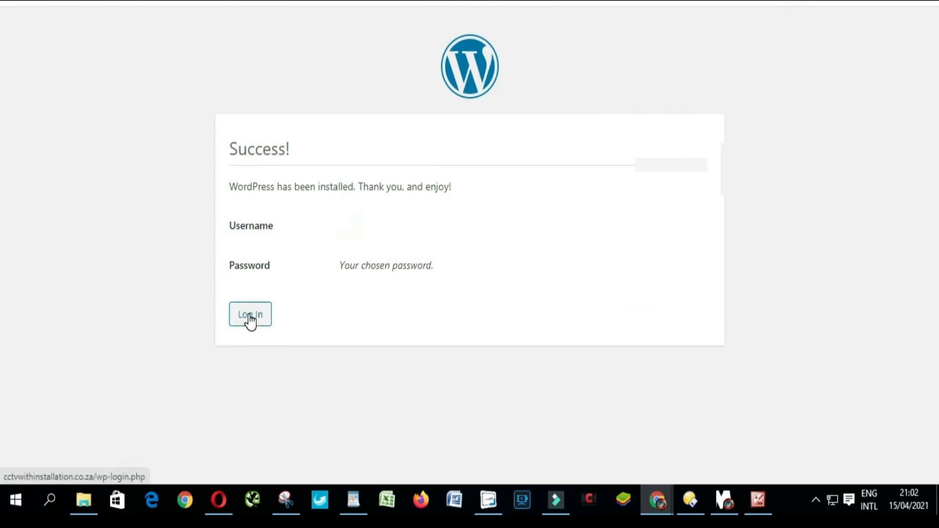
left_click(249, 314)
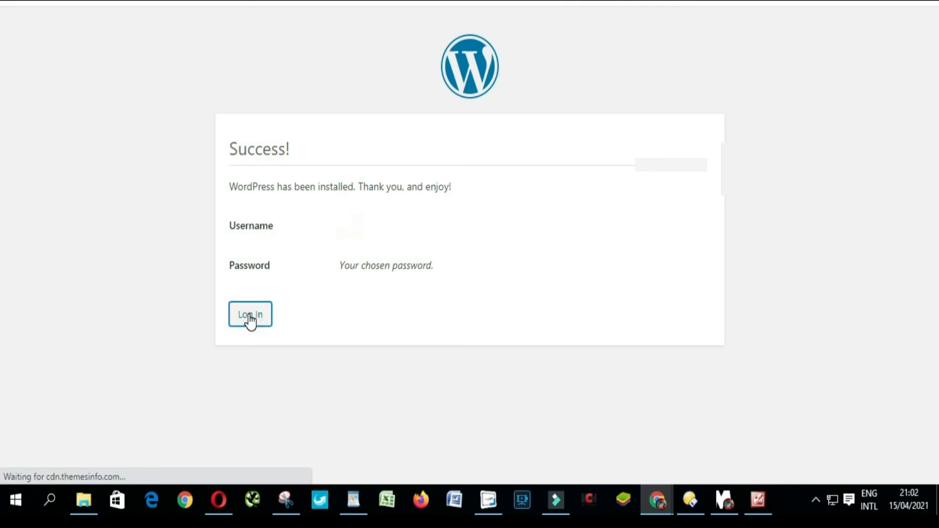
left_click(250, 314)
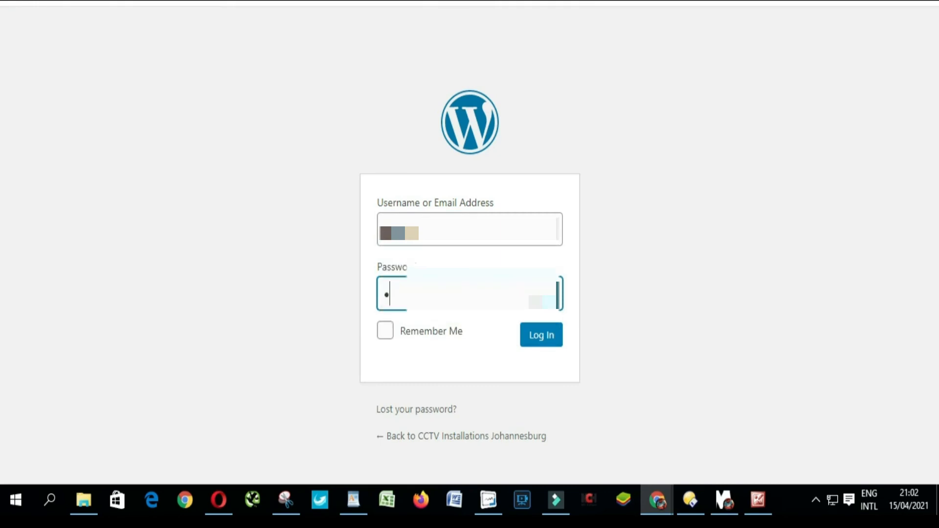
Enter the admin password and log in to the CCTV Installations Johannesburg Dashboard.
type("••")
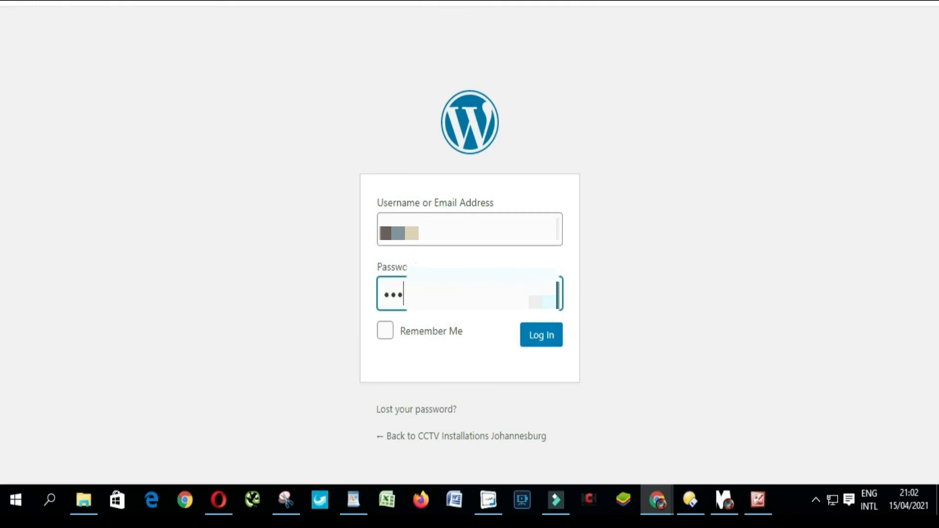
type("•")
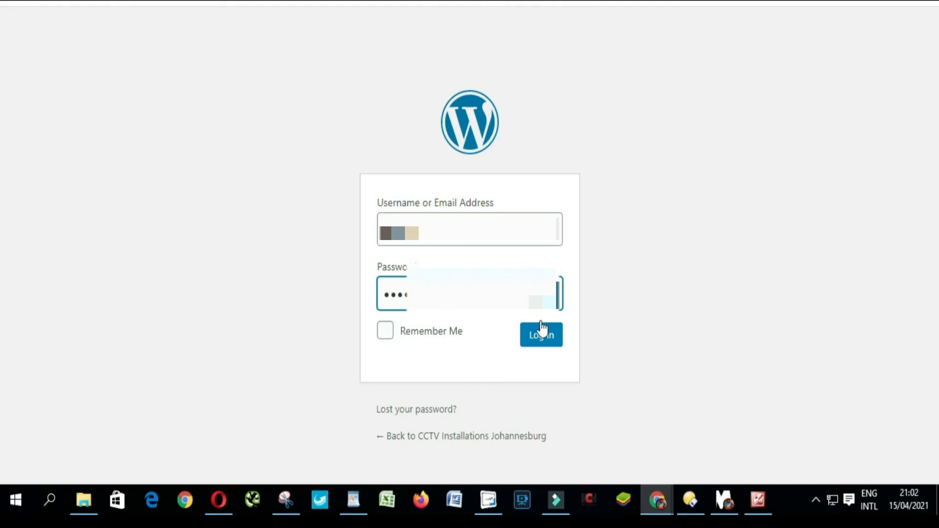
left_click(540, 335)
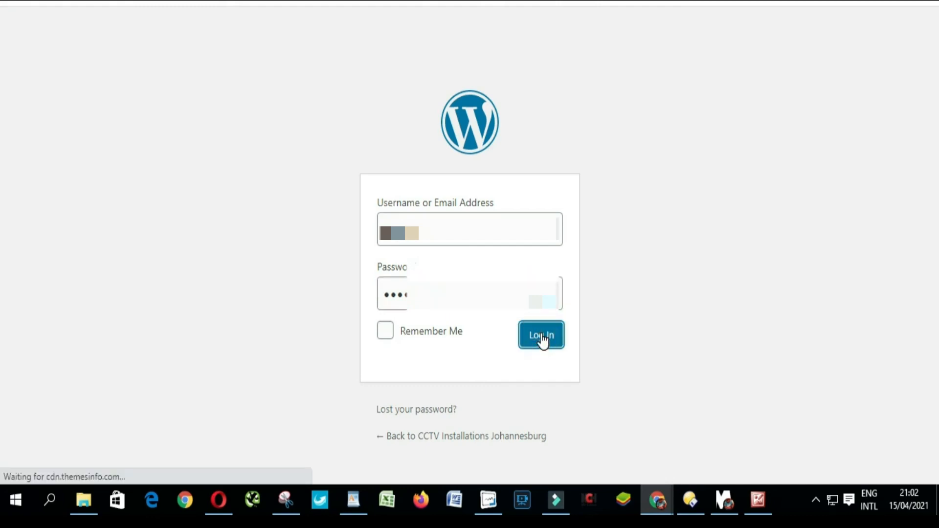
left_click(541, 335)
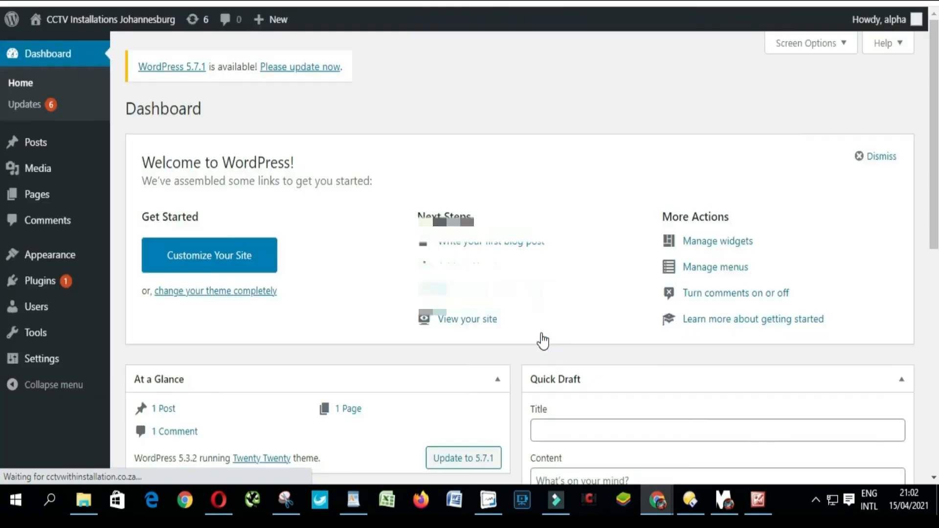